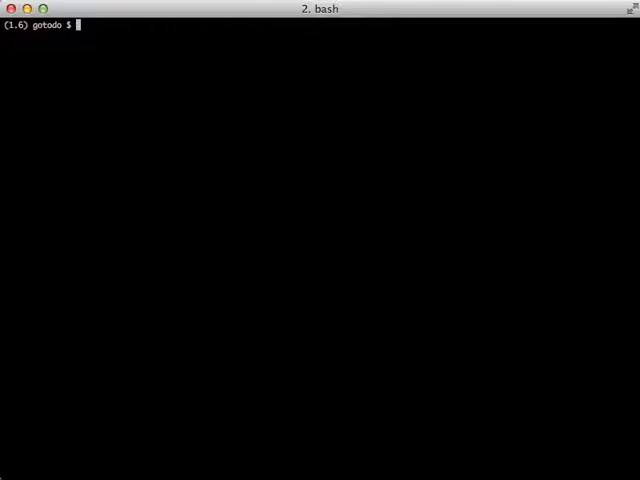
Open api/views.py in Vim from the bash prompt.
{"action": "type", "text": "vim api/vi"}
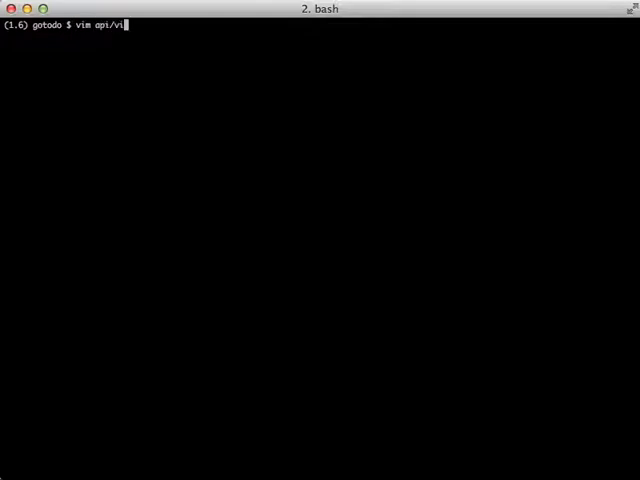
{"action": "key", "text": "Return"}
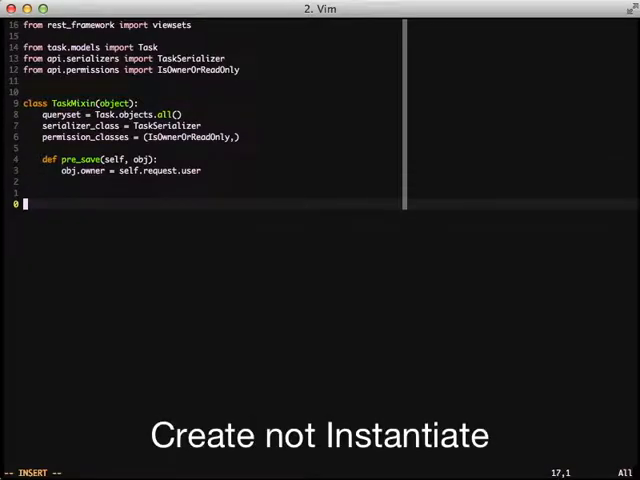
Write class TaskViewSet(TaskMixin, viewsets.ModelViewSet) with a pass body, then begin a task_list line.
{"action": "type", "text": "class T"}
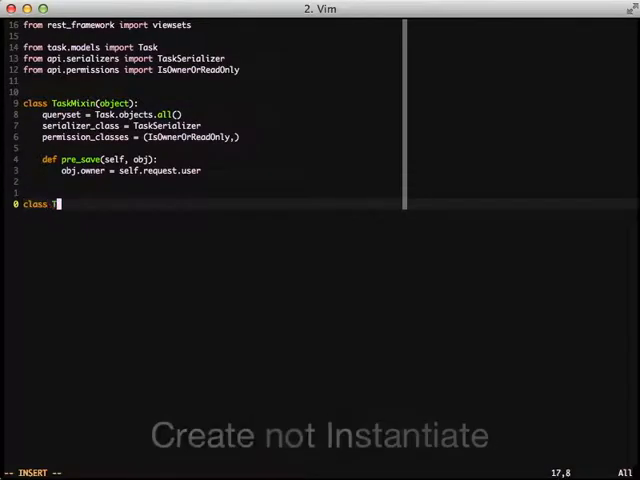
{"action": "type", "text": "askViewSet(Task"}
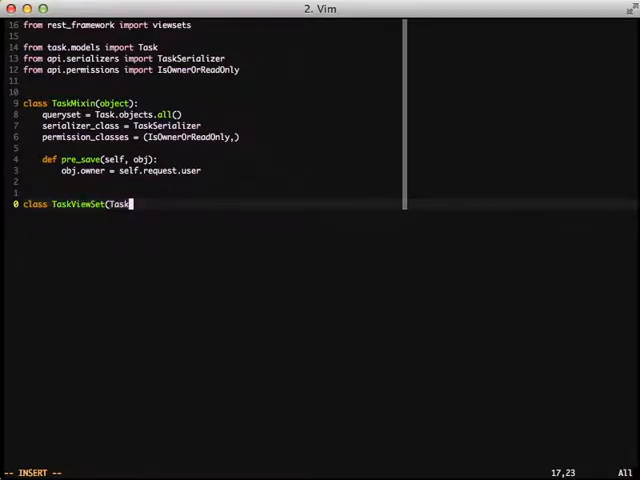
{"action": "key", "text": "Ctrl-n"}
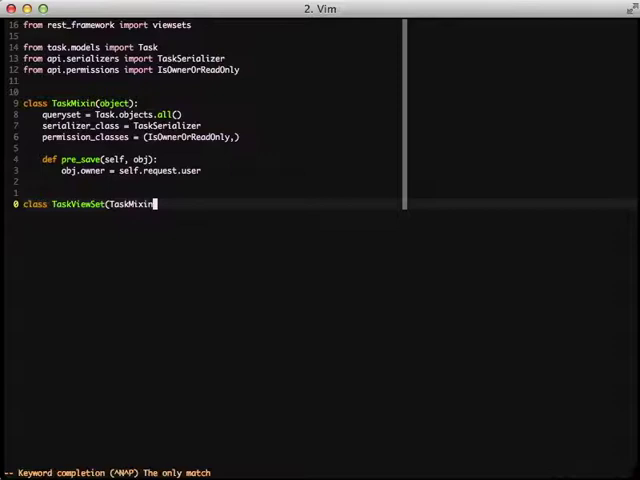
{"action": "type", "text": ","}
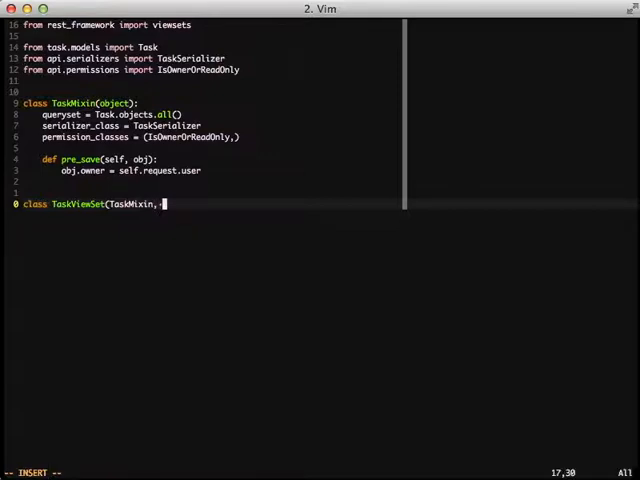
{"action": "type", "text": "viewsets.ModelViewSet):"}
{"action": "type", "text": "pass"}
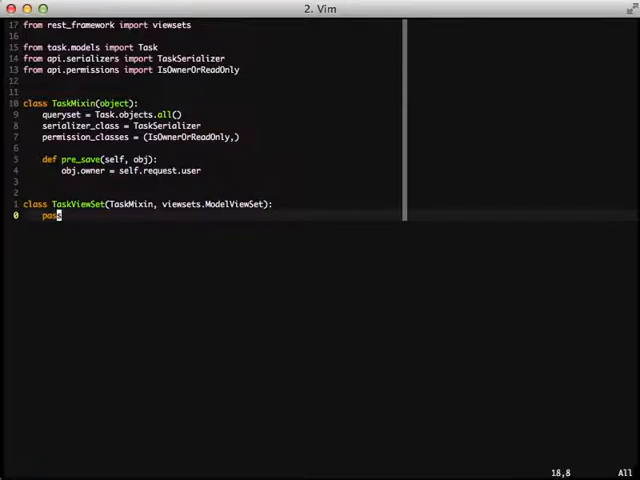
{"action": "type", "text": "task_list = TaskViewSet"}
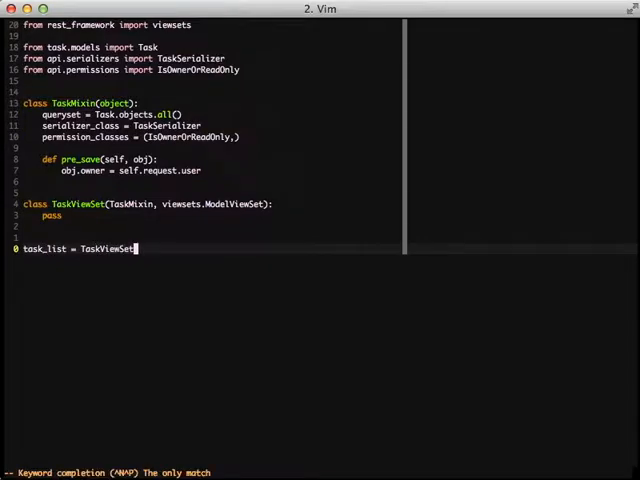
Assign task_list = TaskViewSet.as_view({'get': 'list', 'post': 'create'}).
{"action": "type", "text": ".as_view({"}
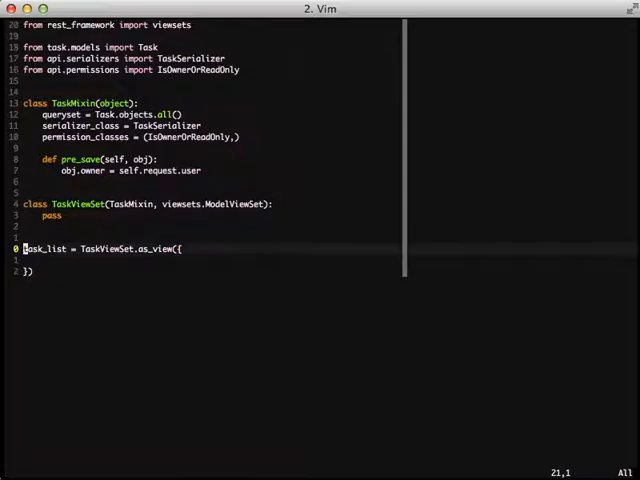
{"action": "key", "text": "o"}
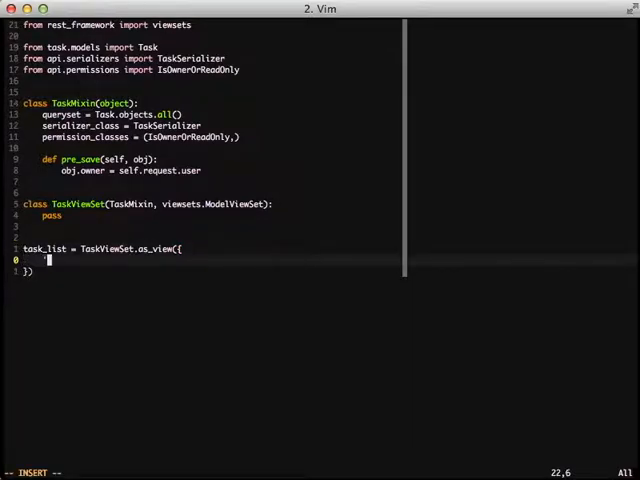
{"action": "type", "text": "'get':"}
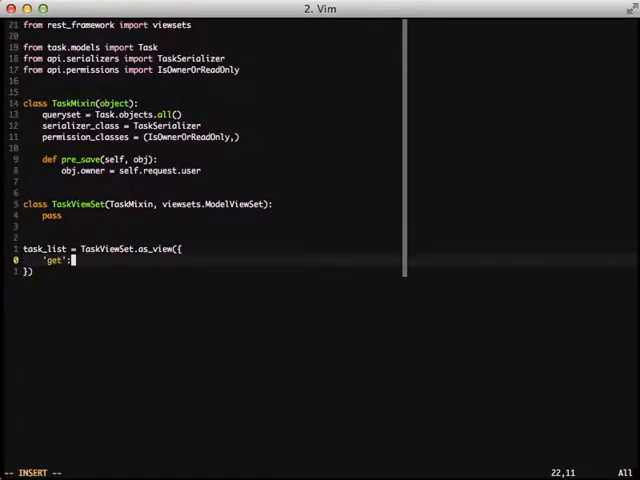
{"action": "type", "text": "'list',"}
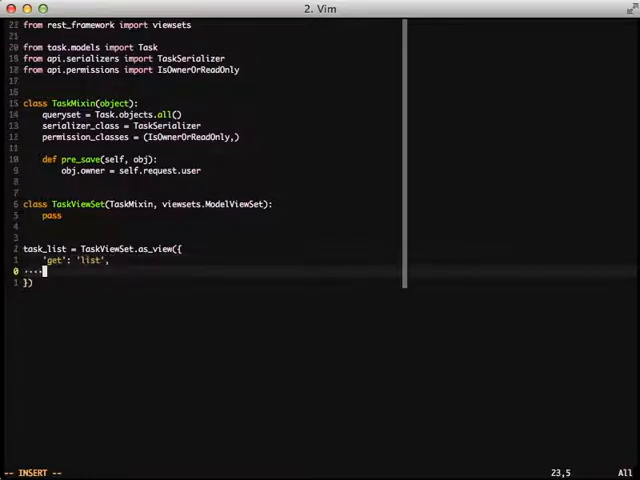
{"action": "type", "text": "'post'"}
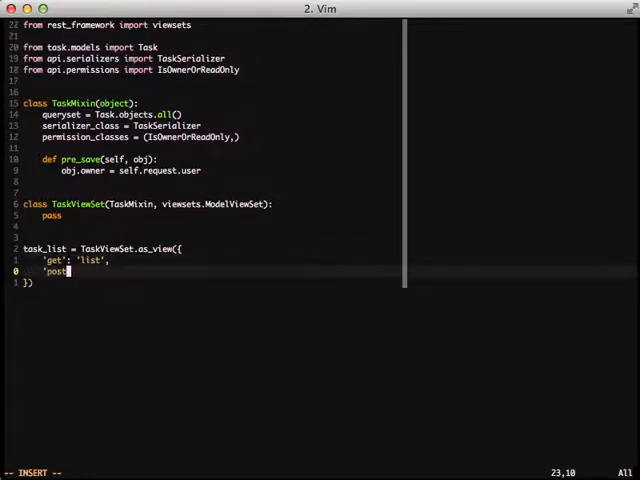
{"action": "type", "text": "': 'cr"}
{"action": "type", "text": "vim ap"}
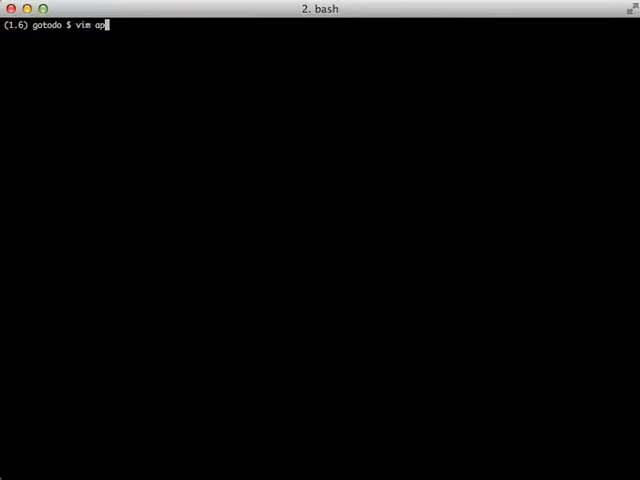
In api/urls.py, import task_list, task_detail and replace TaskList.as_view() with task_list.
{"action": "type", "text": "i/"}
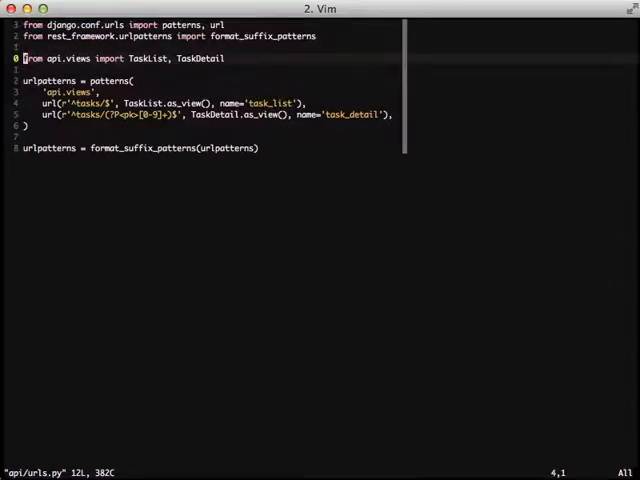
{"action": "type", "text": "task_list, task_detail"}
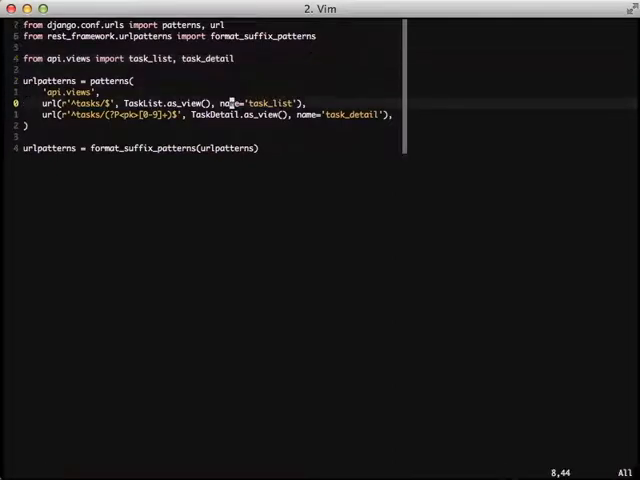
{"action": "key", "text": "v"}
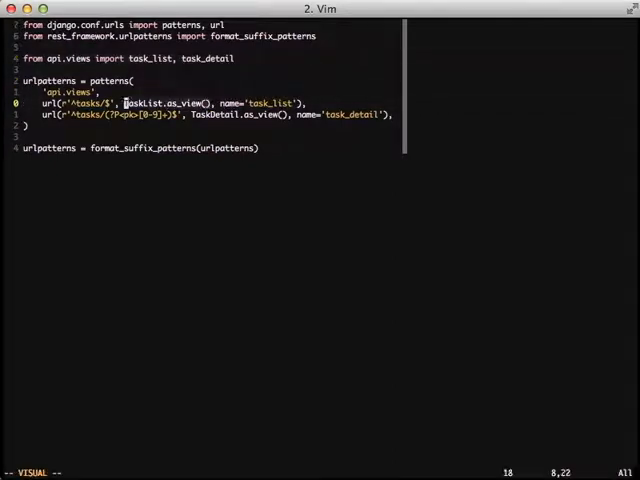
{"action": "type", "text": "task"}
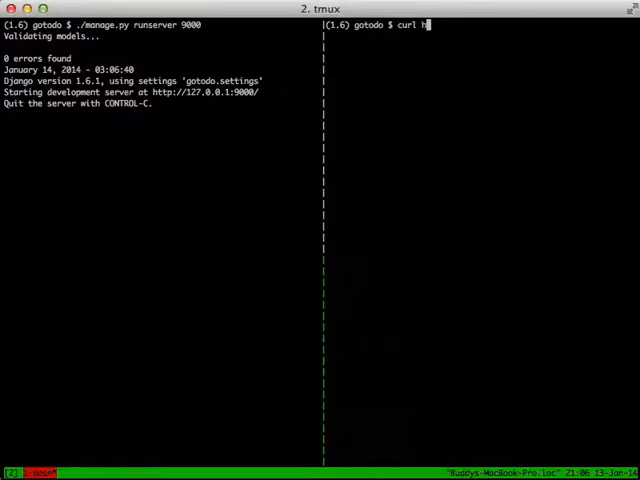
Curl /api/tasks/, POST a task title=hello description=world with -u credentials, then GET the list again.
{"action": "type", "text": "ttp://localhost"}
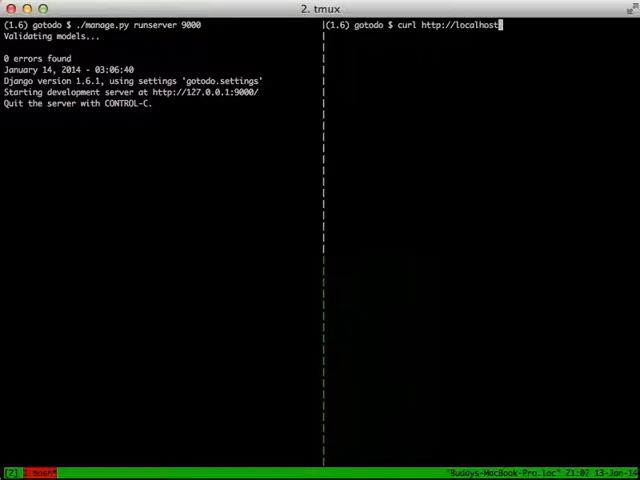
{"action": "key", "text": "Return"}
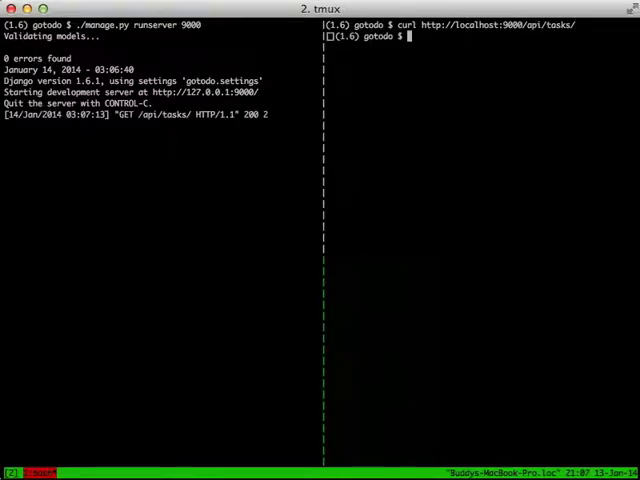
{"action": "type", "text": "curl -X POST http://localhost:9000/api/tasks/ -d \"title=hello&description=world\" -"}
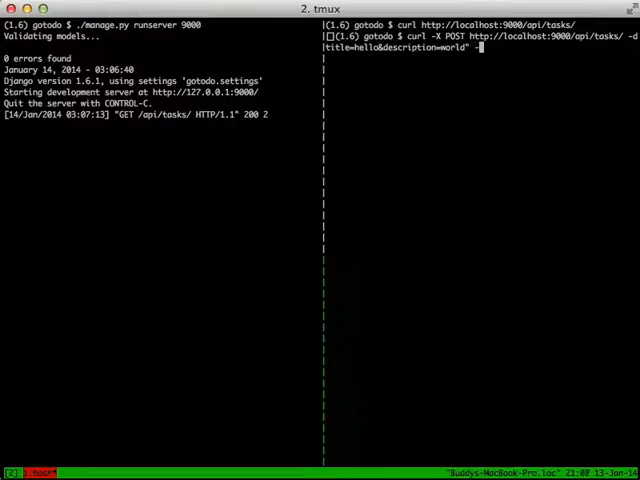
{"action": "type", "text": "-u percent20"}
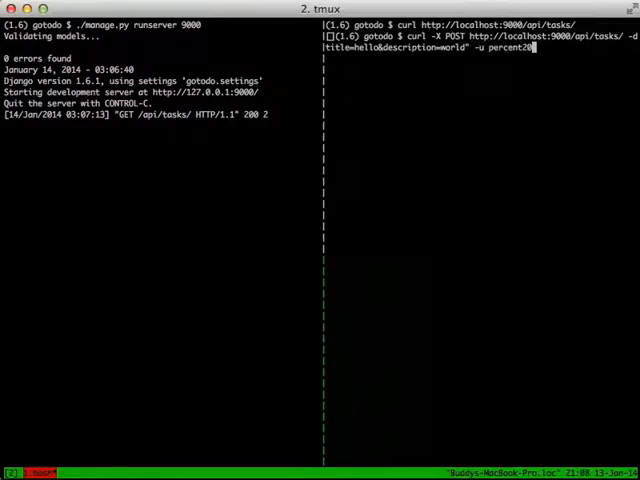
{"action": "type", "text": ":password"}
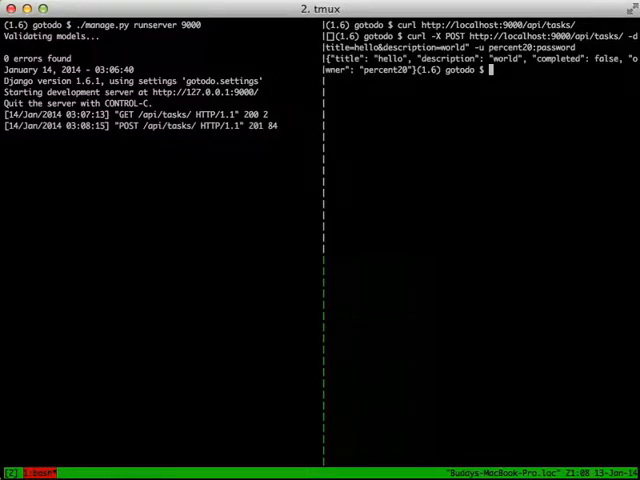
{"action": "type", "text": "curl http://localhost:9000/api/tasks"}
{"action": "type", "text": "vim api"}
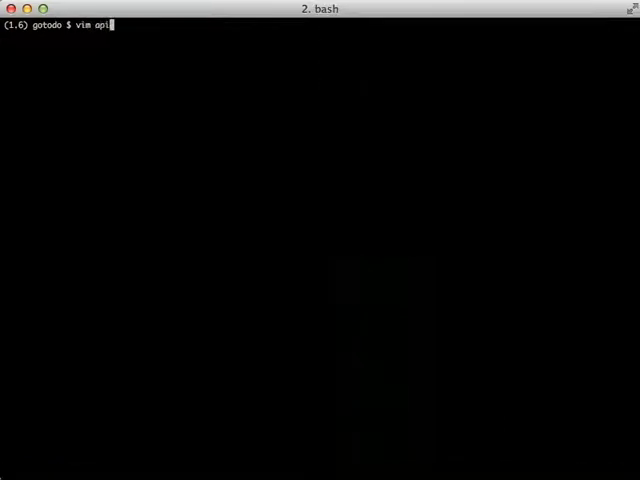
Reopen api/views.py, remove the old views and add task_router = DefaultRouter().
{"action": "type", "text": "/views.py"}
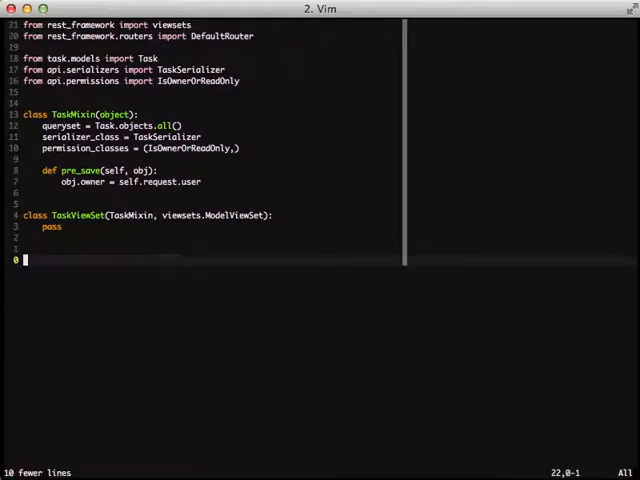
{"action": "type", "text": "task_router = DefaultRouter("}
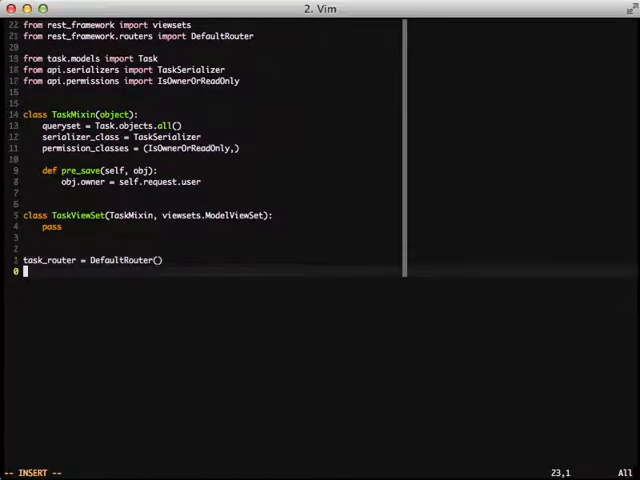
{"action": "type", "text": "task_router"}
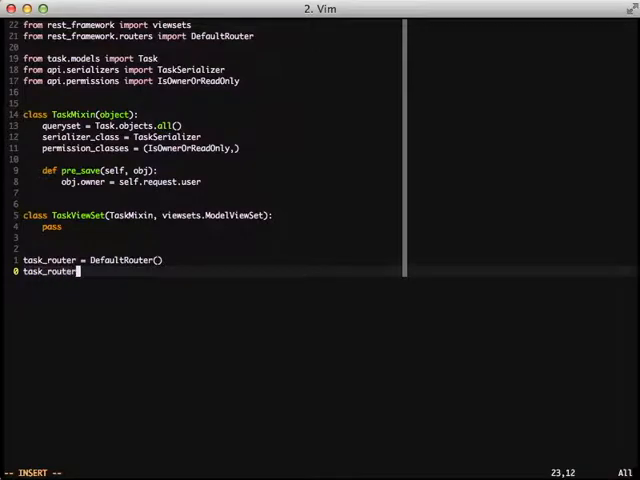
{"action": "type", "text": ".register"}
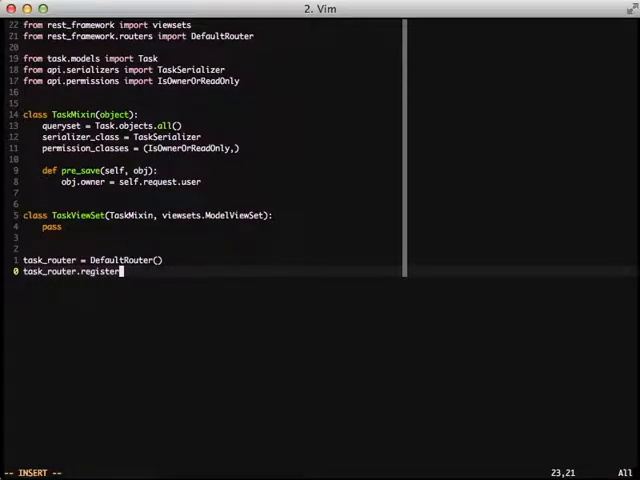
Register TaskViewSet under r'tasks' on task_router, then save and quit.
{"action": "type", "text": "(r'tasks"}
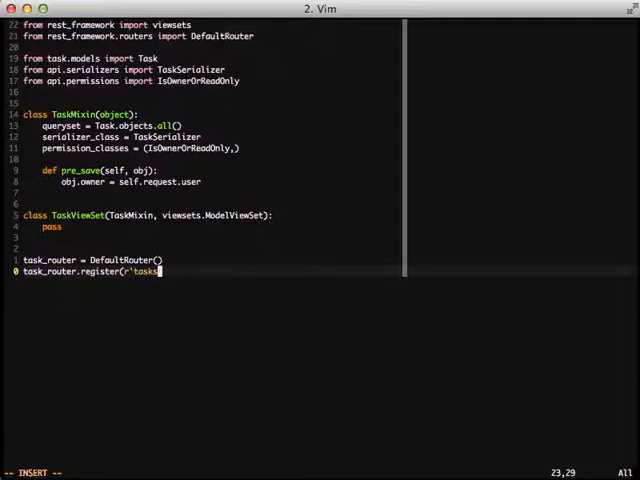
{"action": "type", "text": "', Task"}
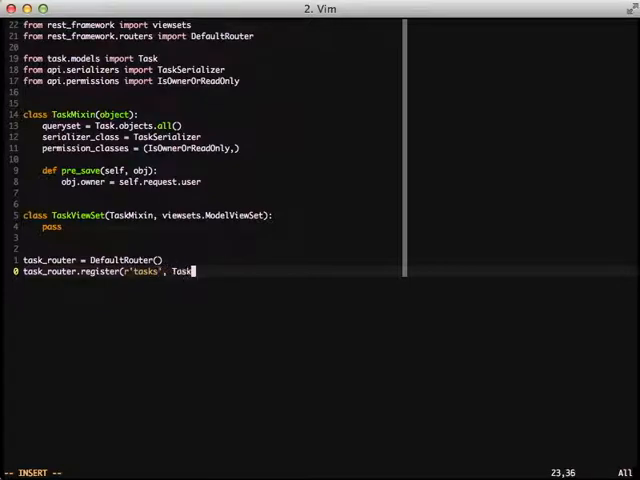
{"action": "type", "text": "ViewSet"}
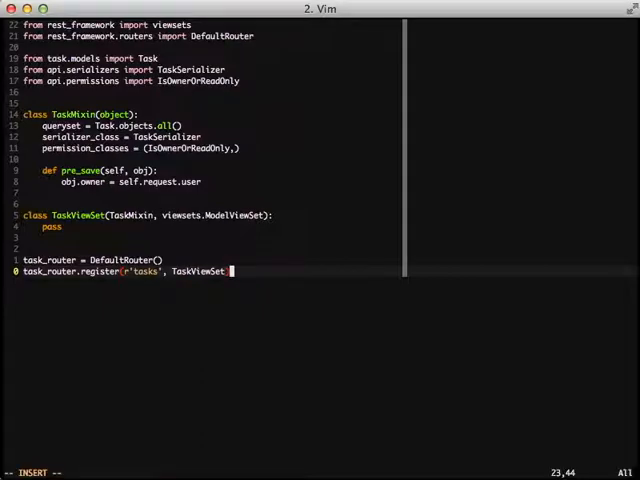
{"action": "key", "text": "Escape"}
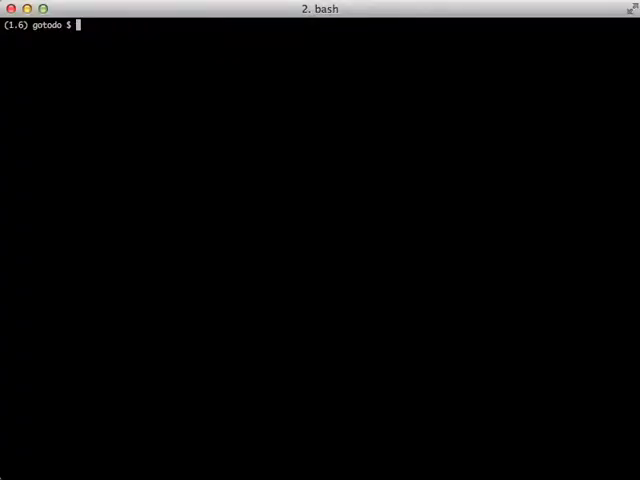
Open gotodo/urls.py and add from api.views import task_router.
{"action": "type", "text": "vim gotodo/"}
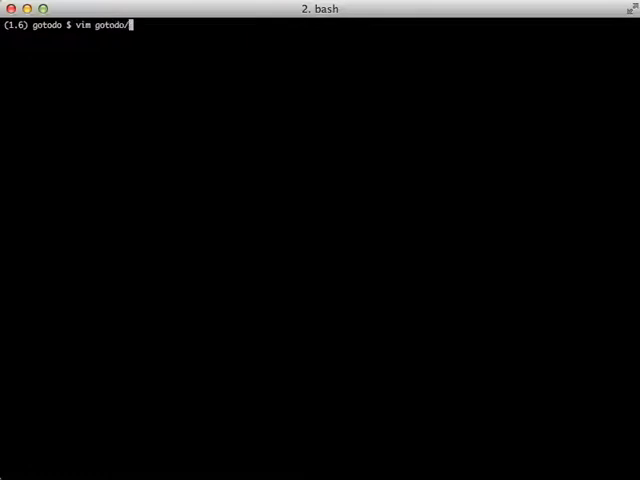
{"action": "type", "text": "urls.py"}
{"action": "type", "text": "from api.views import task_rout"}
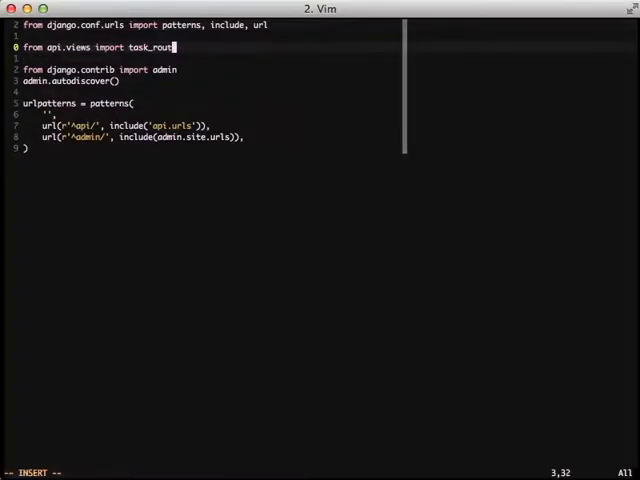
{"action": "type", "text": "er"}
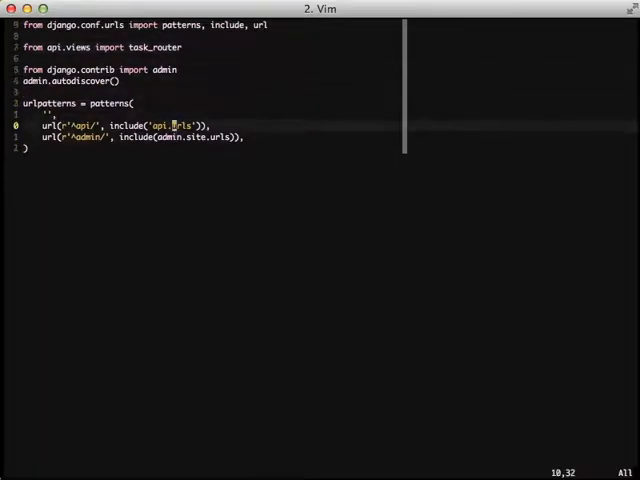
Route api/ to include(task_router.urls), save and quit, then start a curl to /api/tasks/.
{"action": "key", "text": "v"}
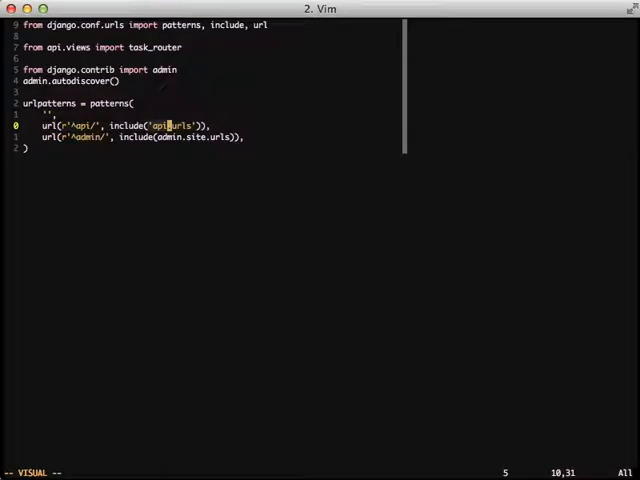
{"action": "type", "text": "task"}
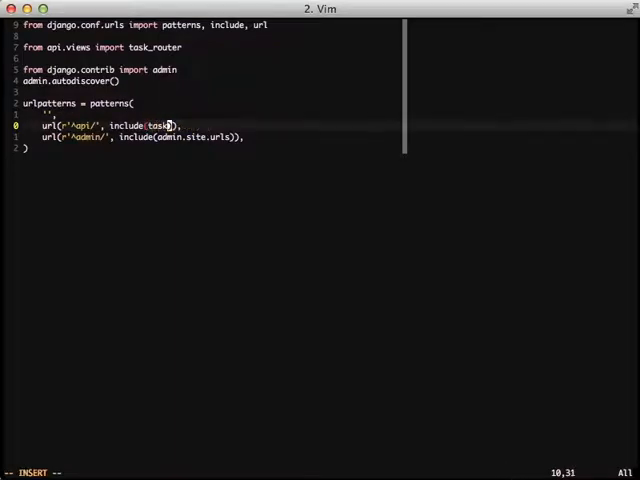
{"action": "type", "text": "_router.urls"}
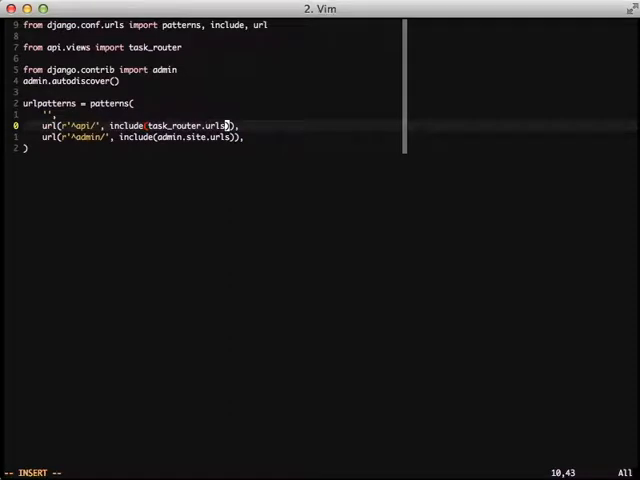
{"action": "key", "text": "Escape"}
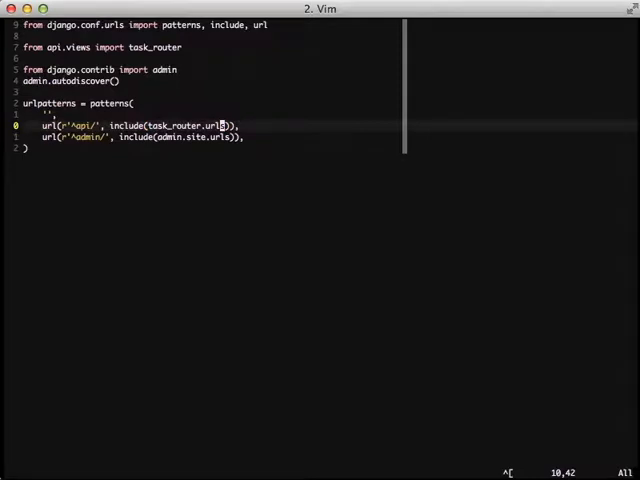
{"action": "key", "text": "j"}
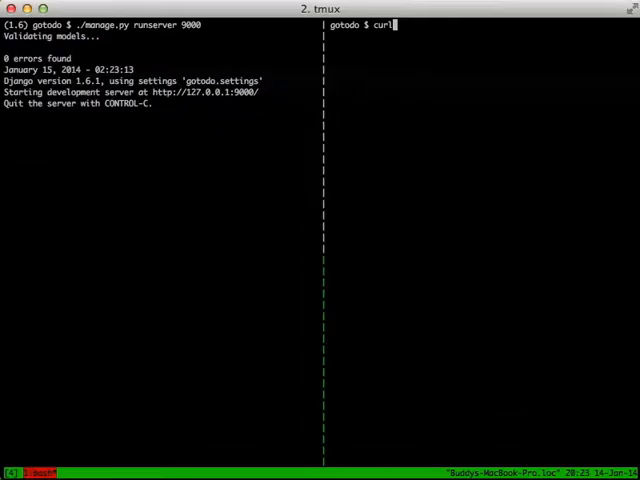
{"action": "type", "text": "http://localhost:9000/api/tasks/"}
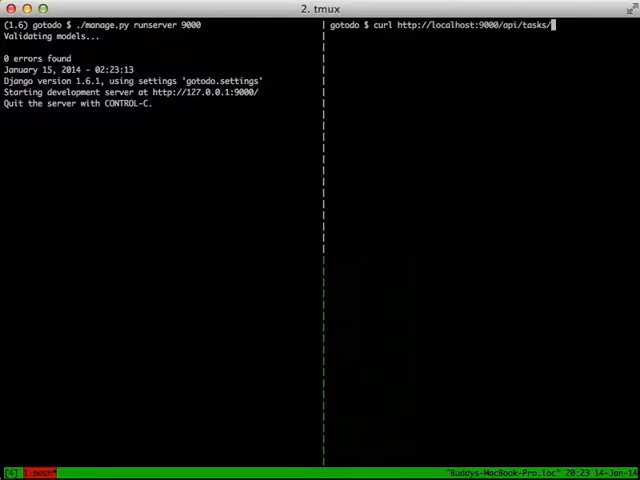